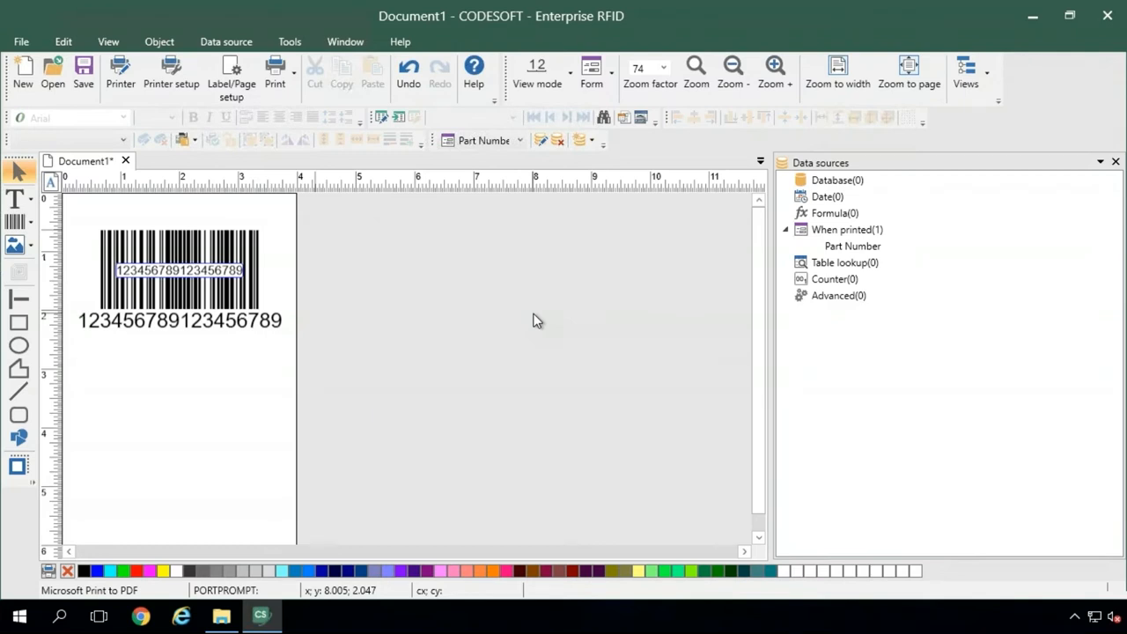
{"action": "mouse_move", "coordinate": [490, 317]}
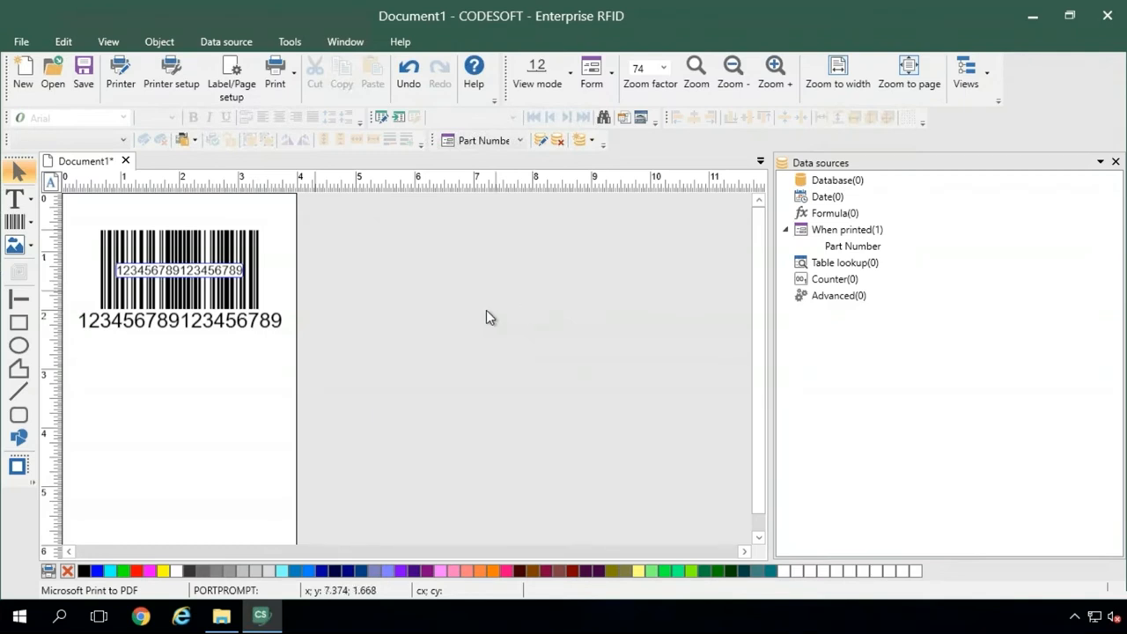
{"action": "mouse_move", "coordinate": [529, 303]}
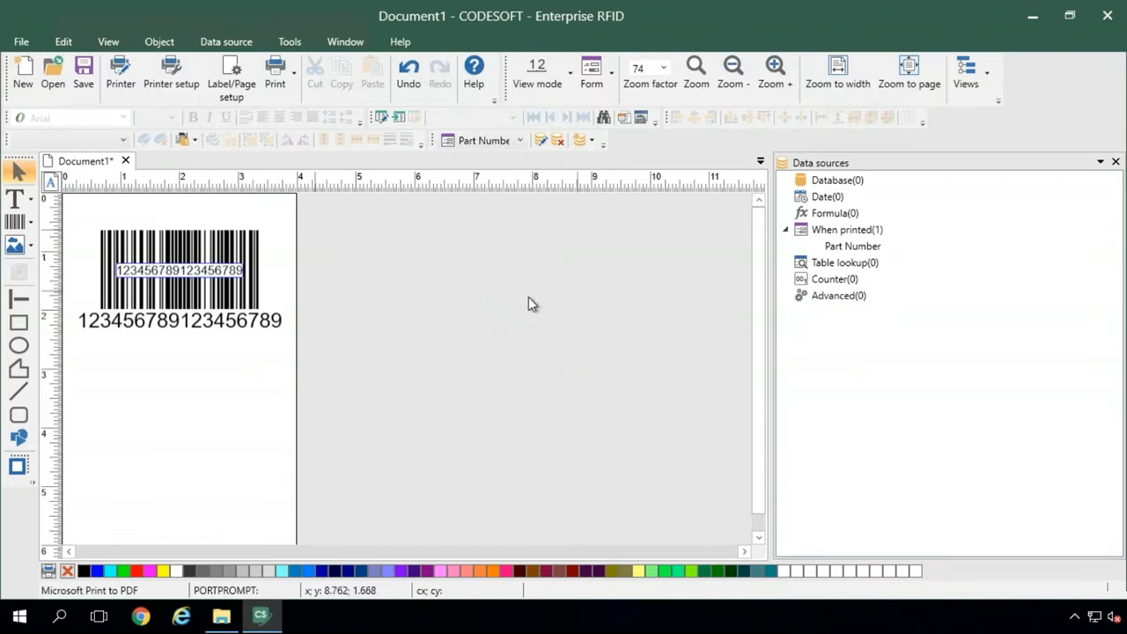
{"action": "mouse_move", "coordinate": [546, 315]}
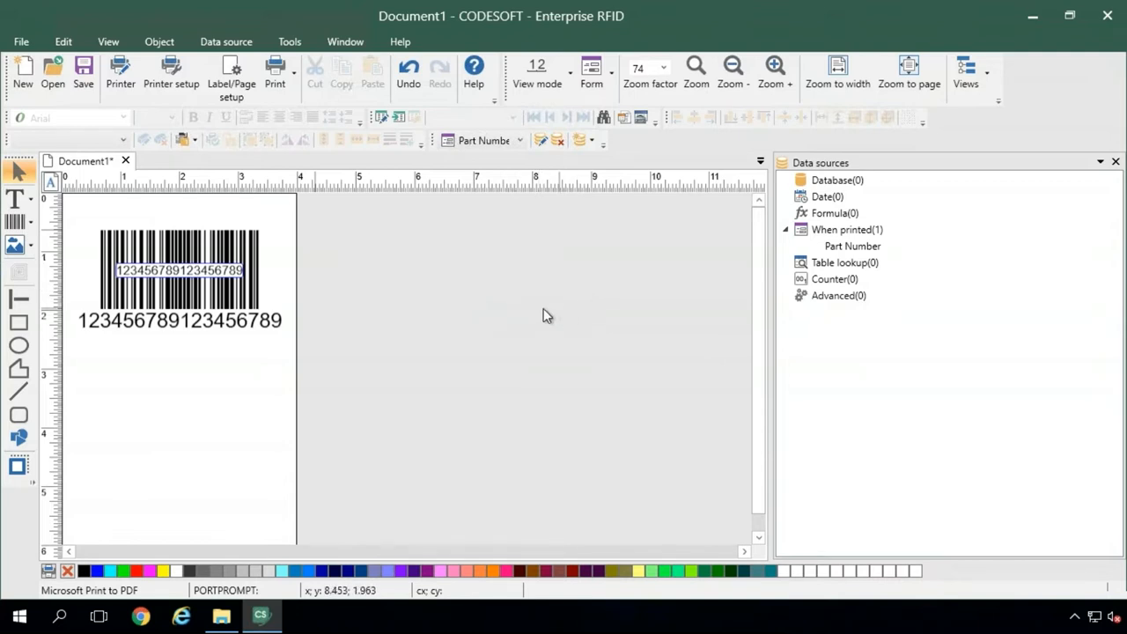
{"action": "mouse_move", "coordinate": [46, 228]}
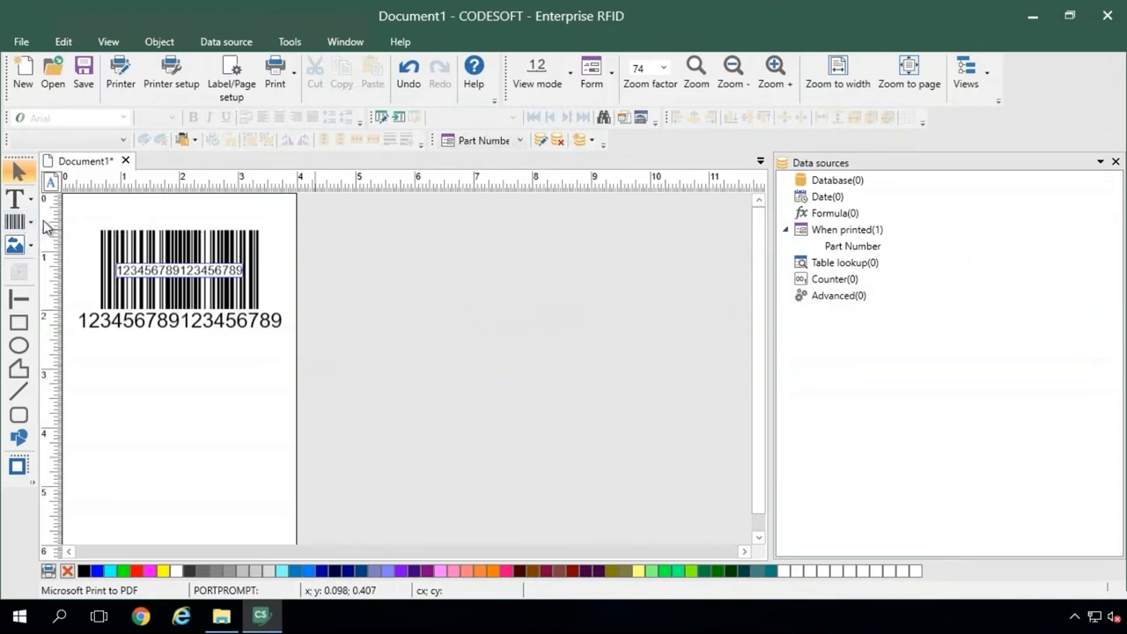
{"action": "mouse_move", "coordinate": [17, 222]}
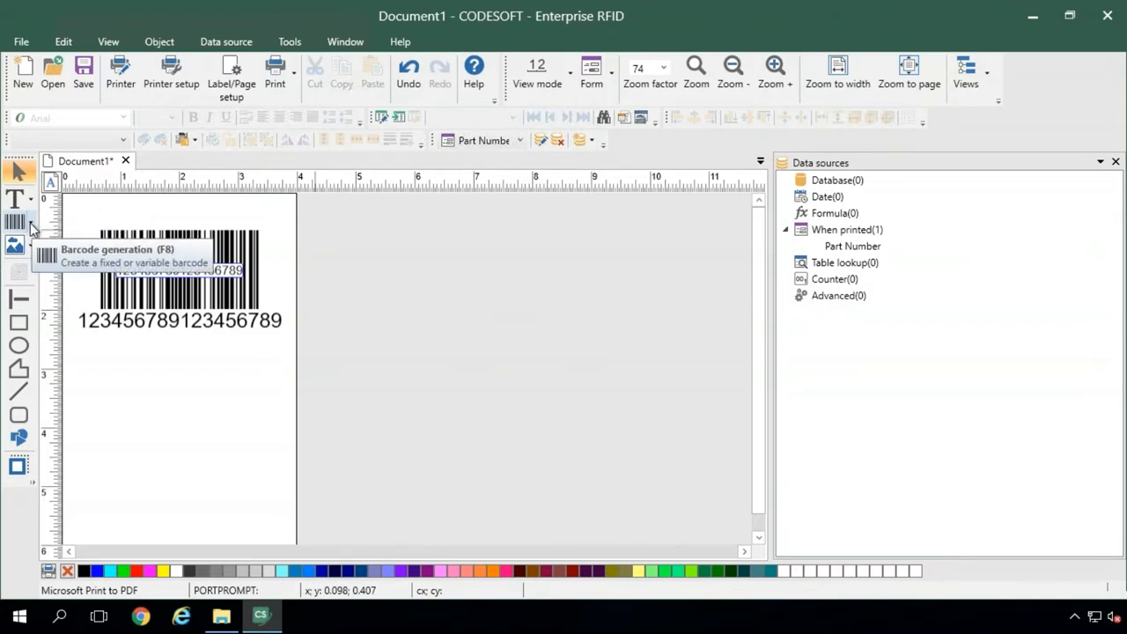
- Select the Barcode creation tool from the left toolbar
{"action": "left_click", "coordinate": [30, 222]}
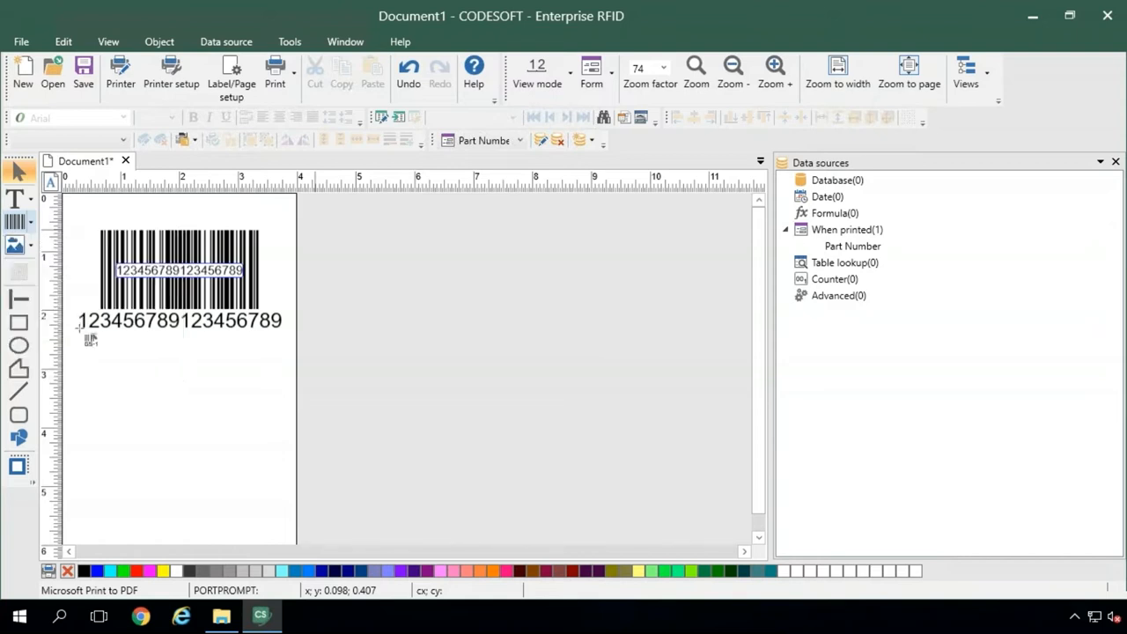
- Place the barcode on the label, bringing up the GS1 Wizard with GS1-128 symbology
{"action": "left_click", "coordinate": [176, 291]}
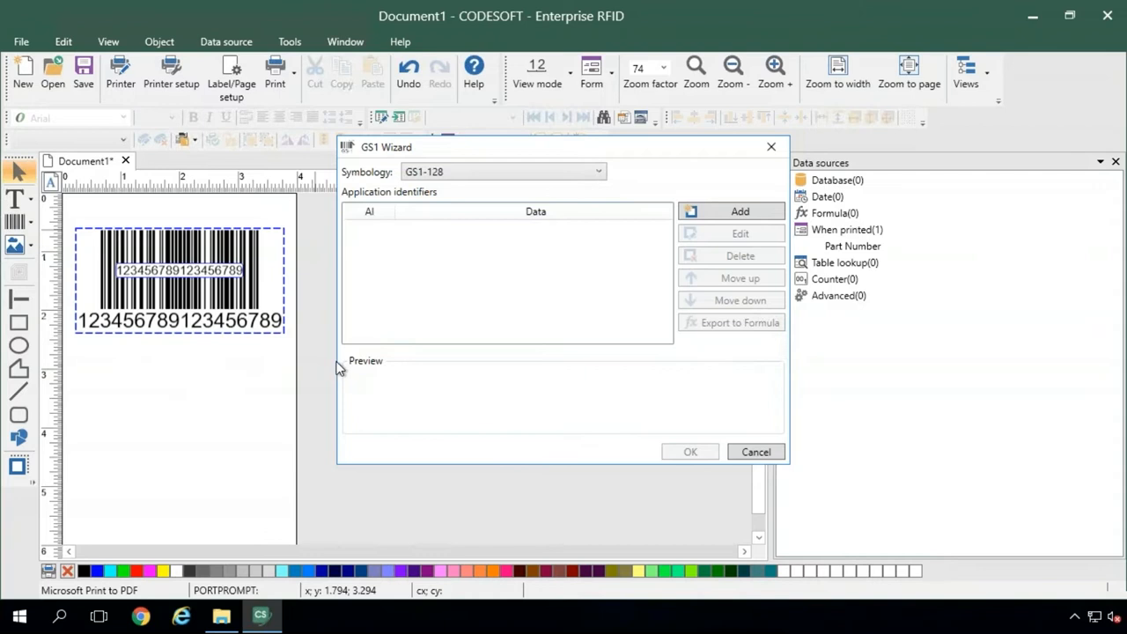
{"action": "mouse_move", "coordinate": [179, 392]}
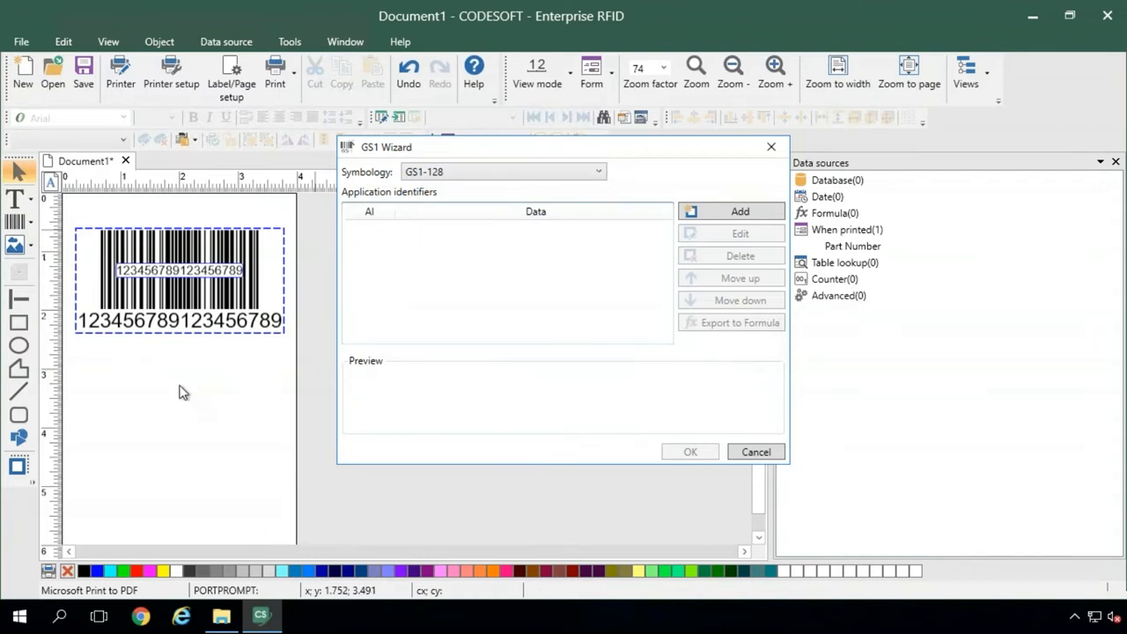
{"action": "mouse_move", "coordinate": [310, 272]}
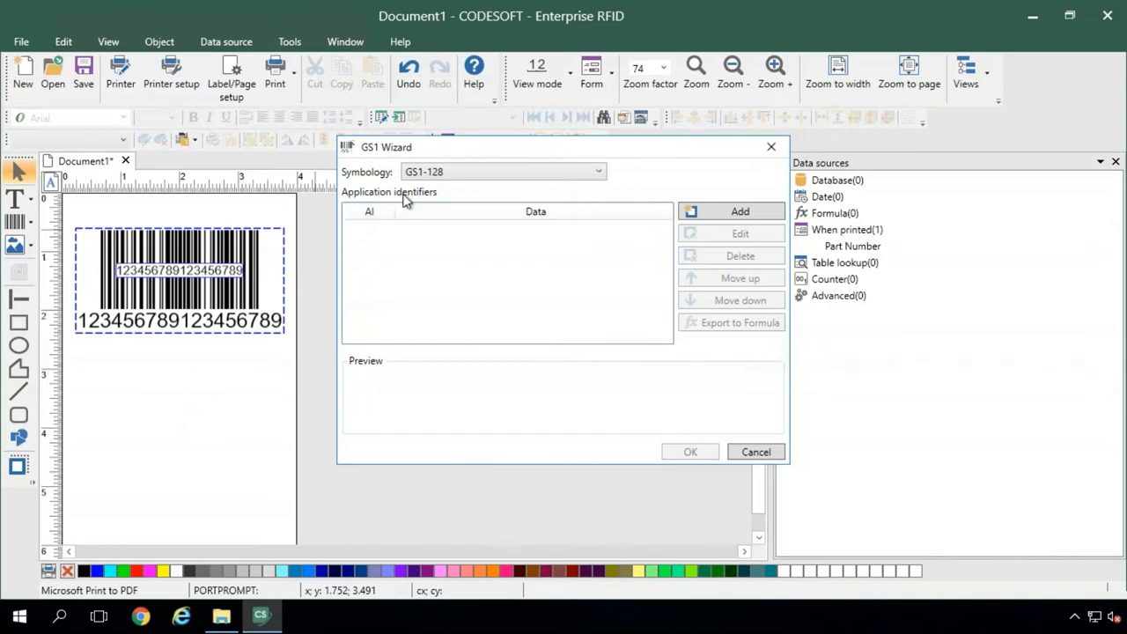
{"action": "mouse_move", "coordinate": [712, 255]}
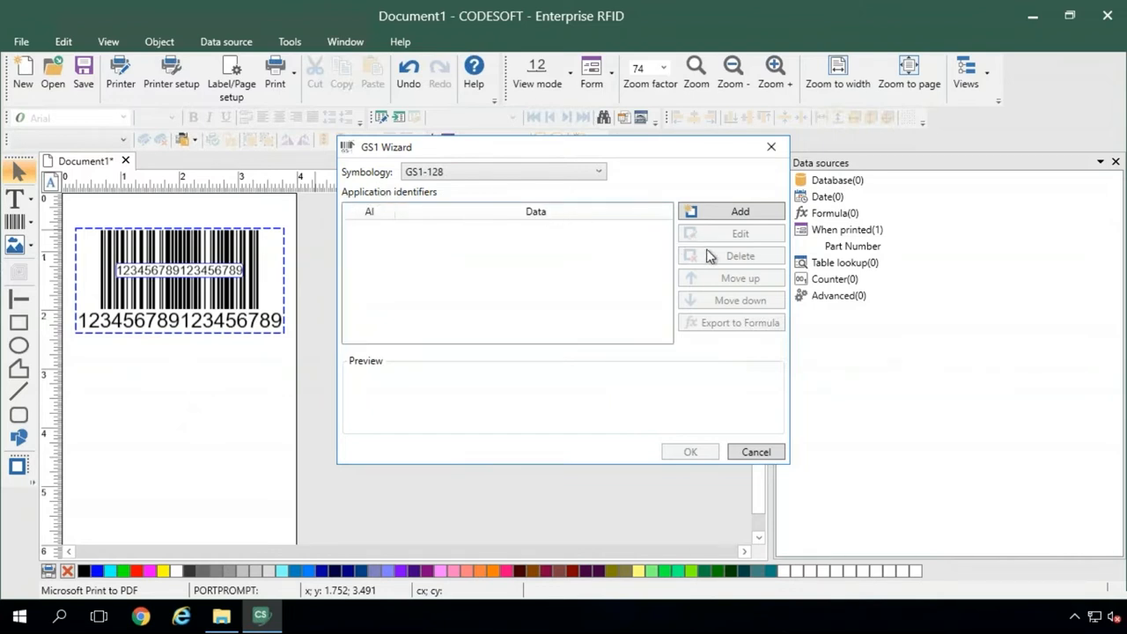
{"action": "left_click", "coordinate": [740, 211]}
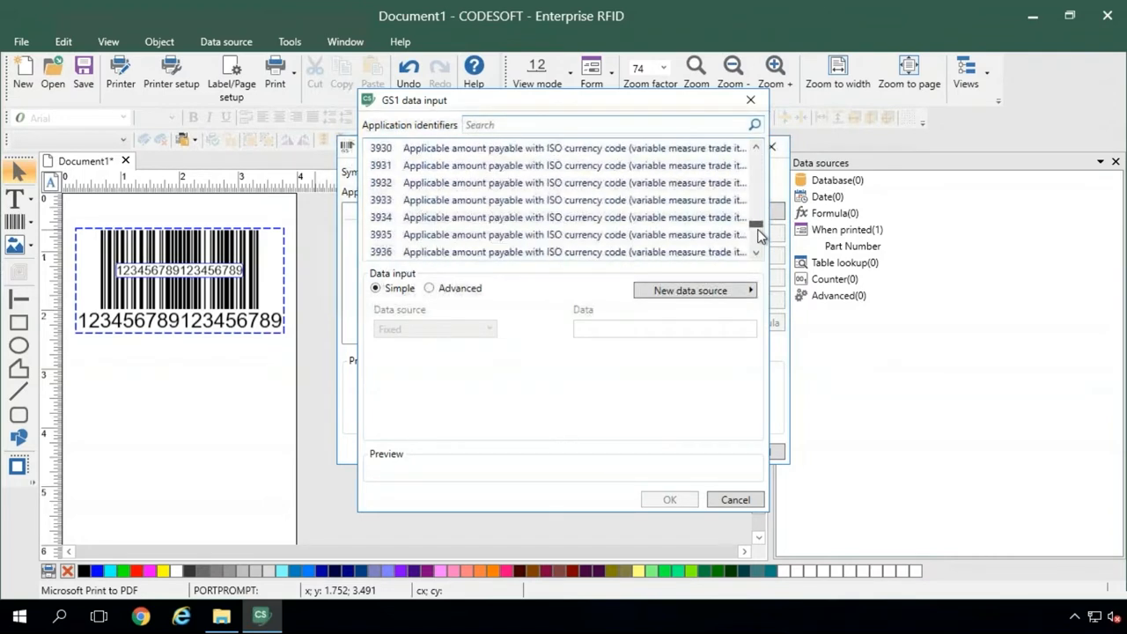
{"action": "scroll", "scroll_direction": "up", "scroll_amount": 3}
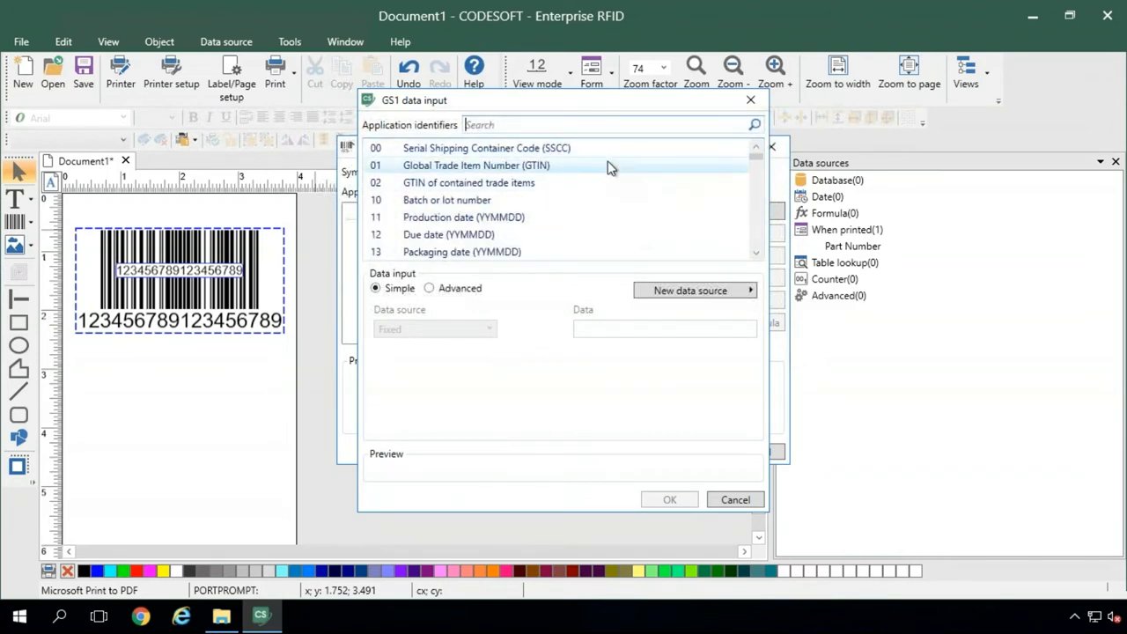
{"action": "mouse_move", "coordinate": [451, 180]}
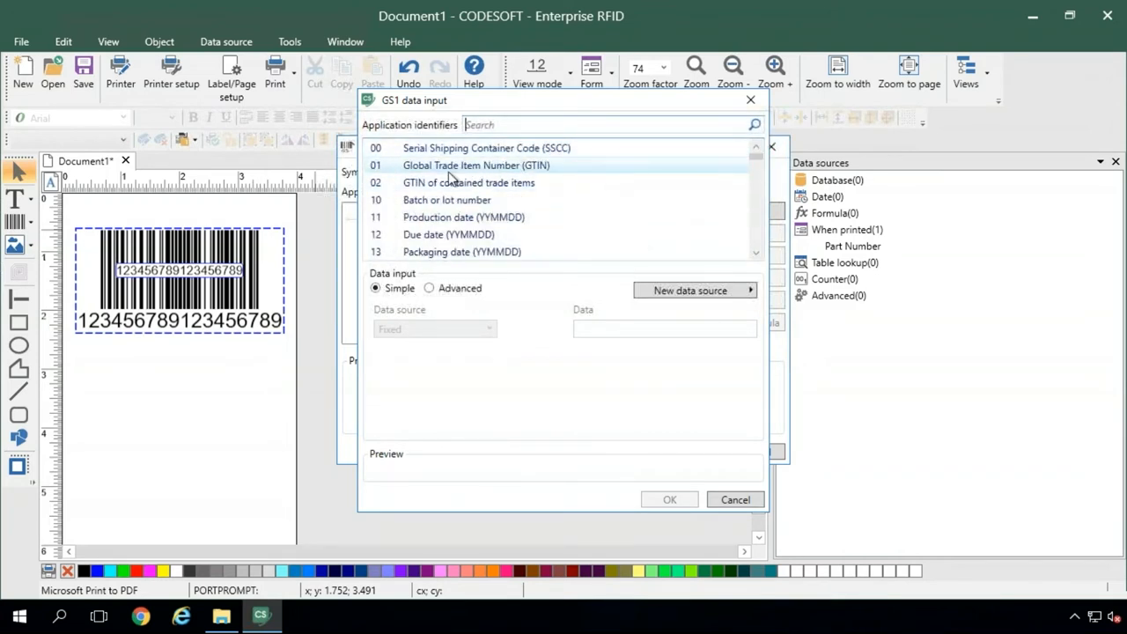
{"action": "left_click", "coordinate": [476, 165]}
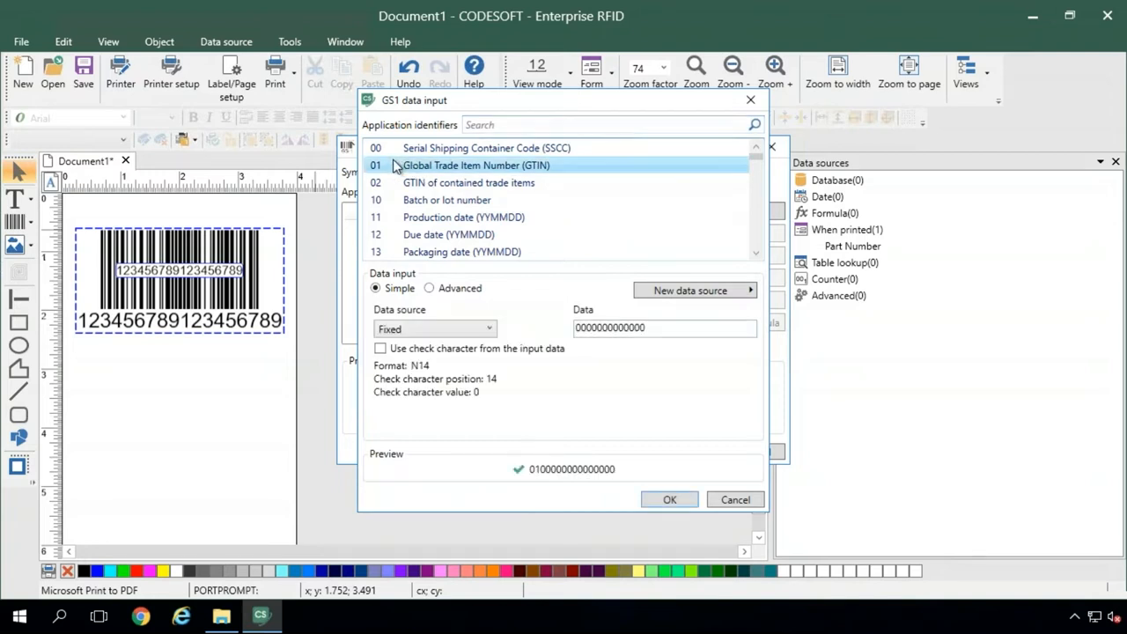
{"action": "triple_click", "coordinate": [664, 328]}
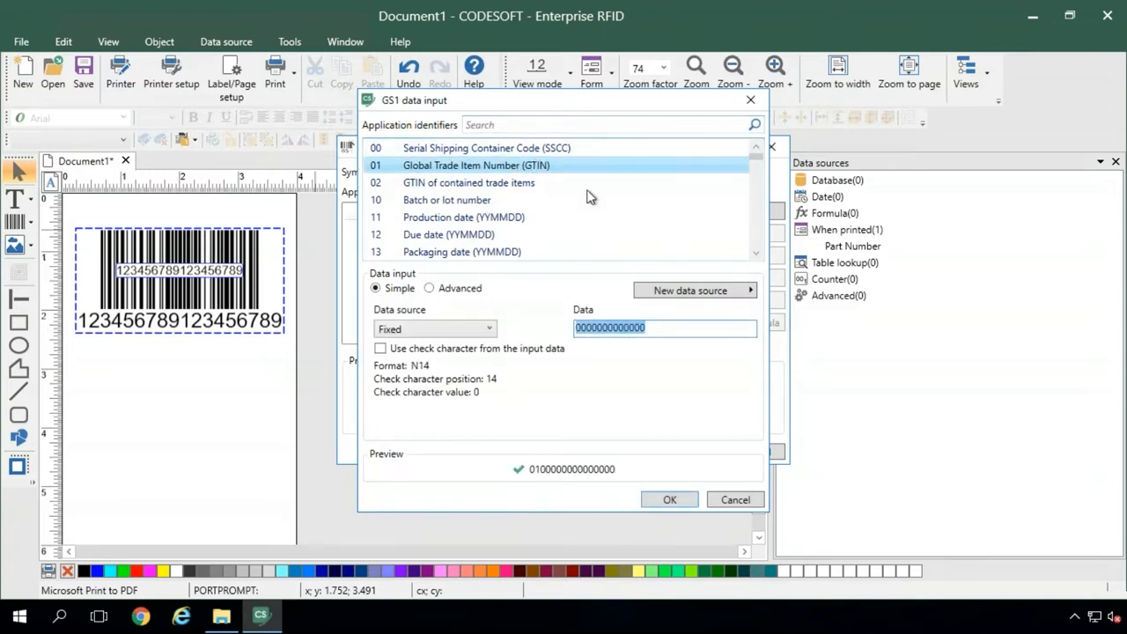
{"action": "left_click", "coordinate": [663, 327]}
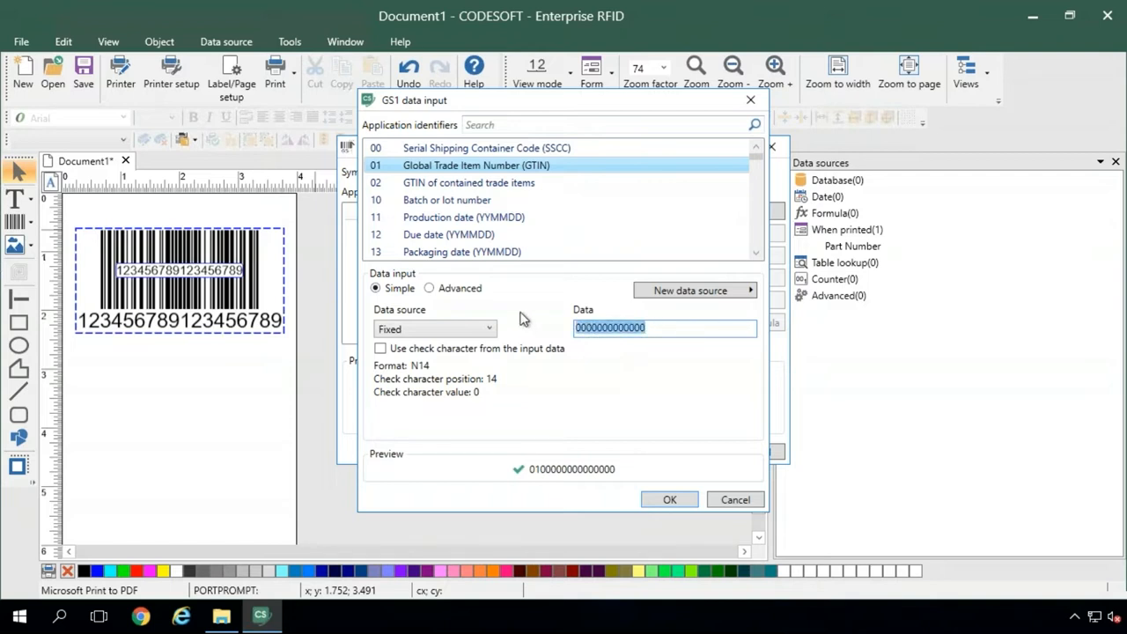
{"action": "type", "text": "1234567"}
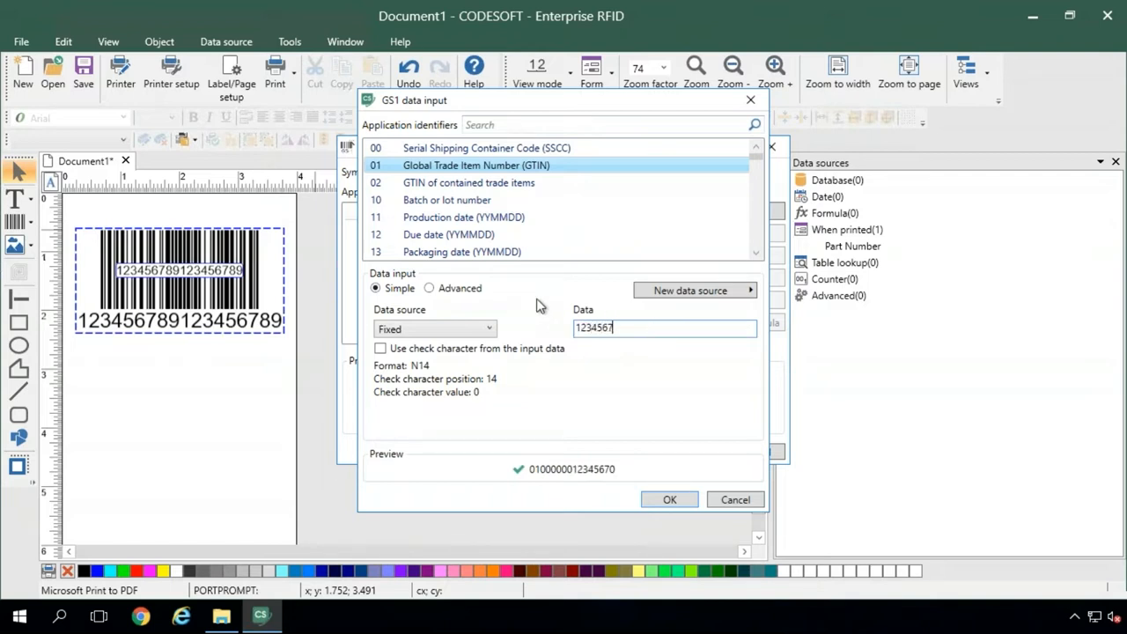
{"action": "type", "text": "89"}
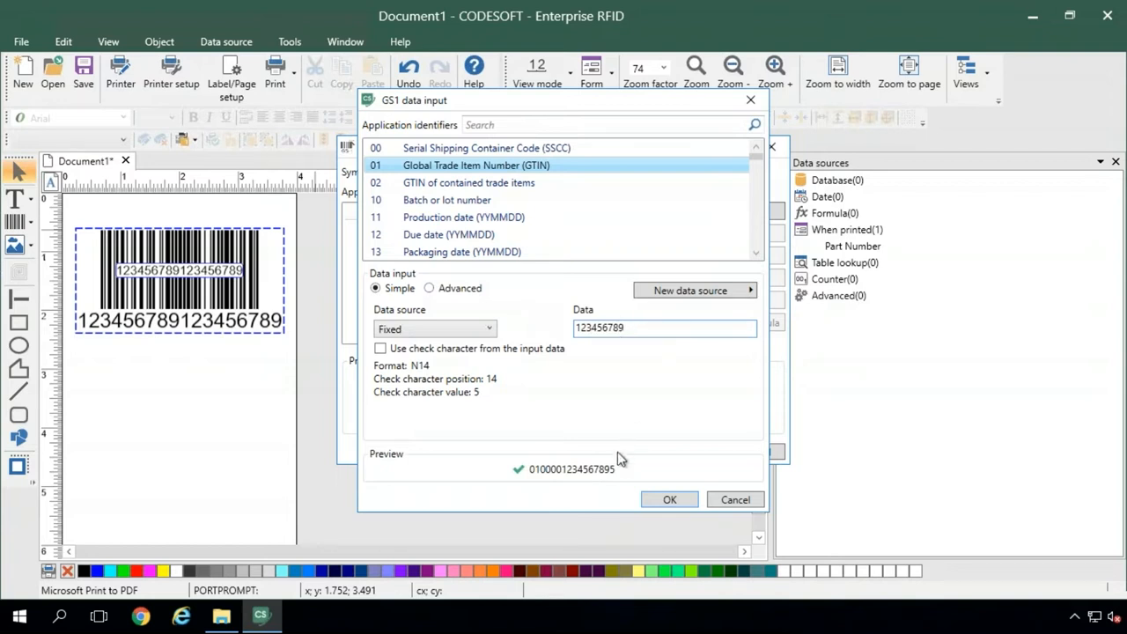
{"action": "mouse_move", "coordinate": [548, 465]}
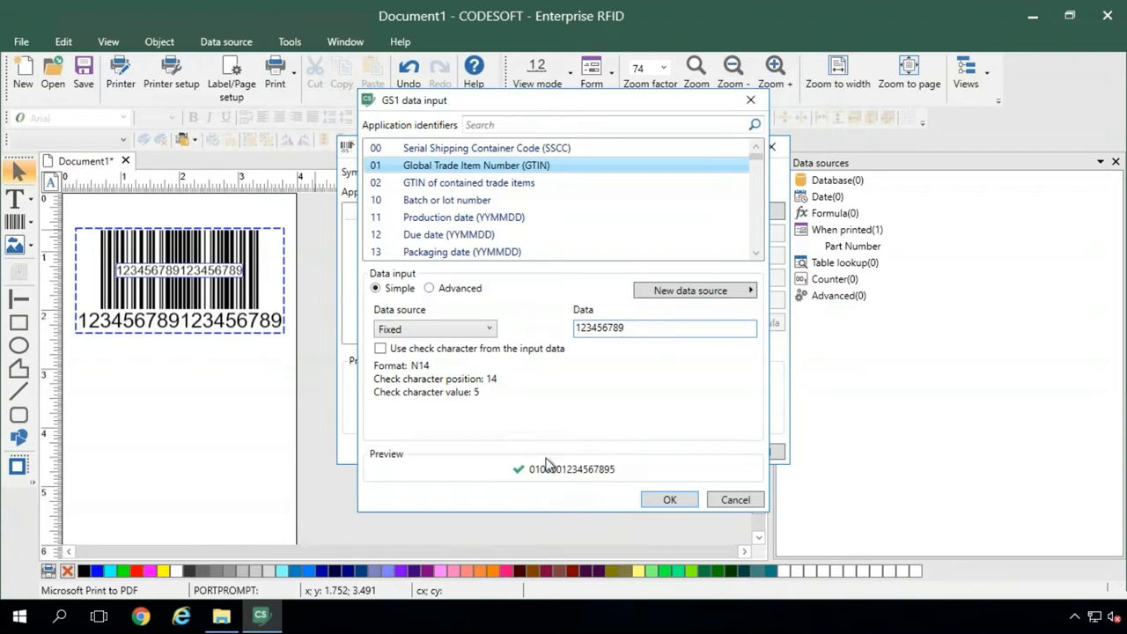
{"action": "mouse_move", "coordinate": [606, 352]}
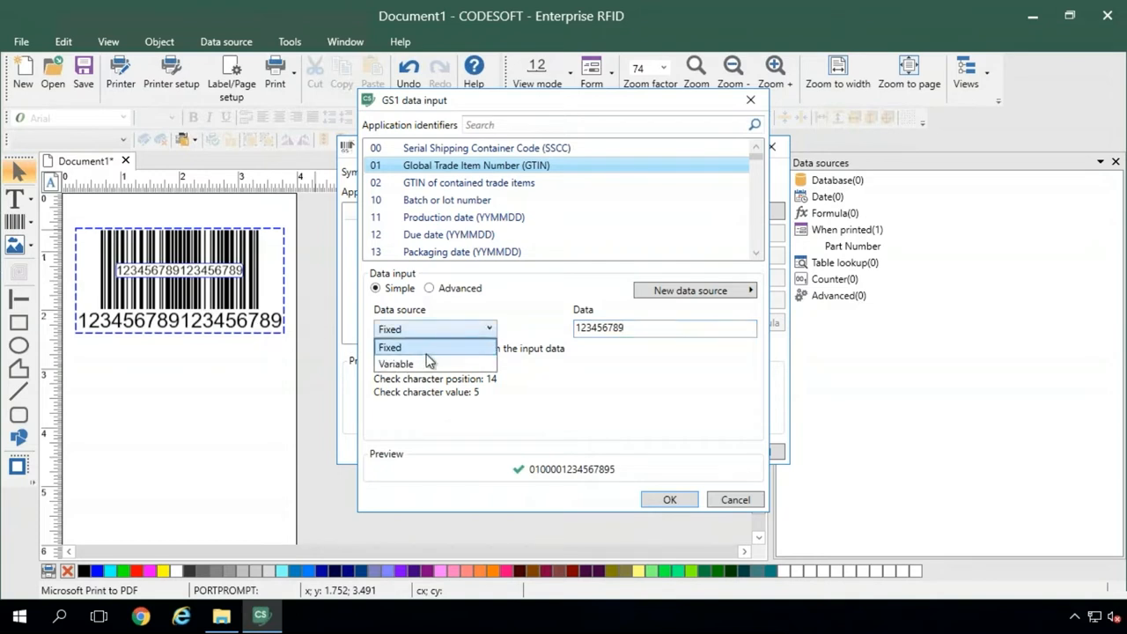
- Keep the GTIN data source as Fixed rather than a variable and confirm the identifier
{"action": "left_click", "coordinate": [396, 363]}
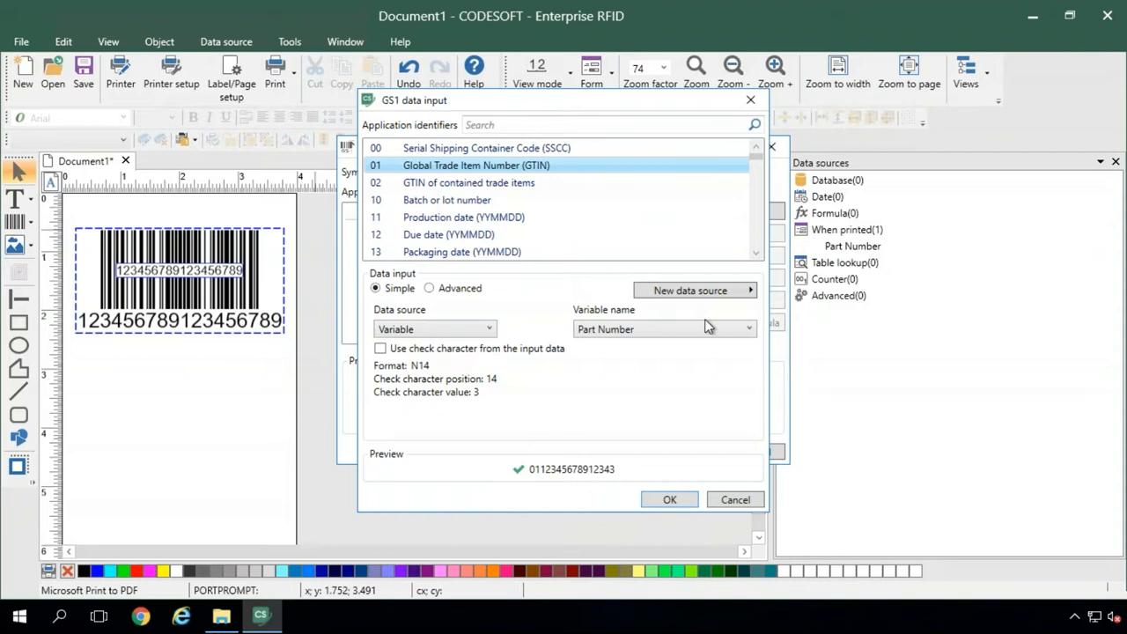
{"action": "left_click", "coordinate": [489, 329]}
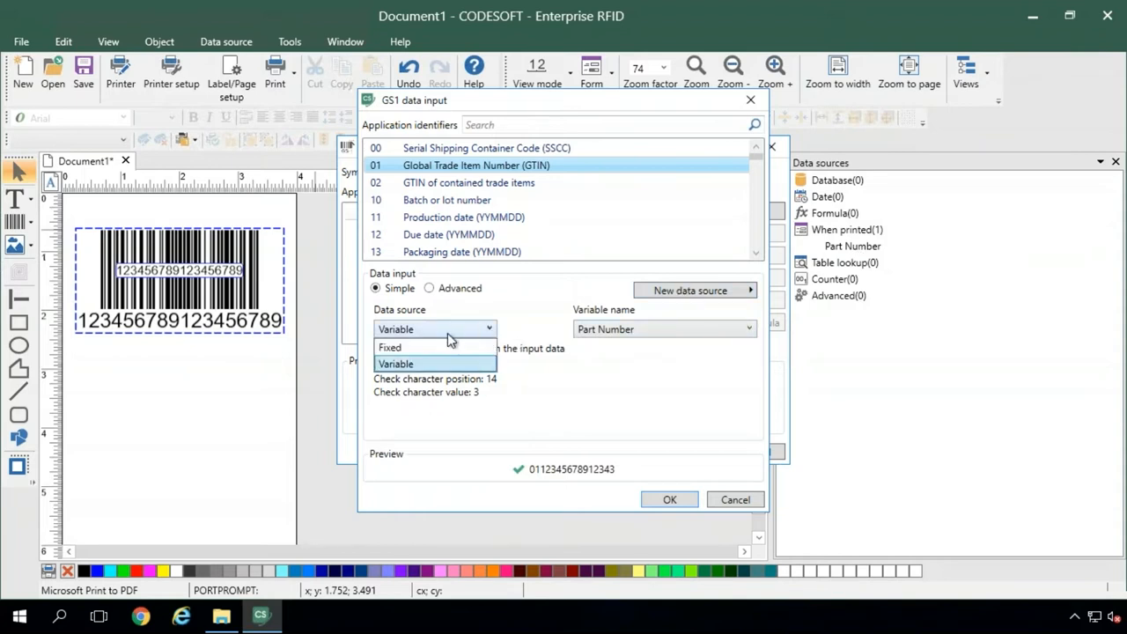
{"action": "left_click", "coordinate": [389, 347]}
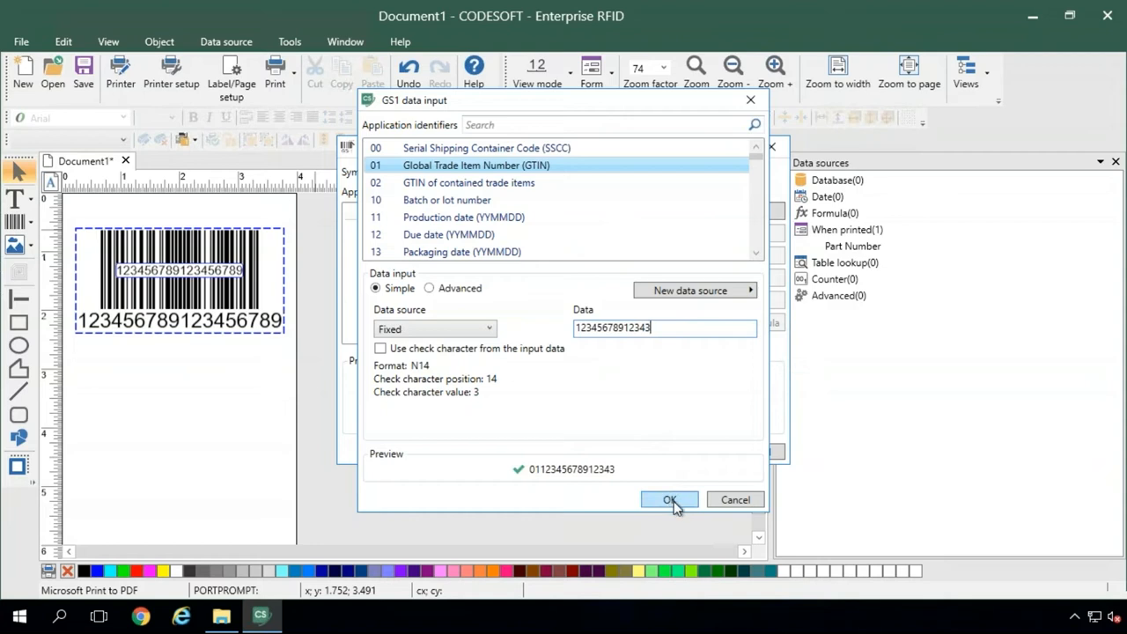
{"action": "left_click", "coordinate": [669, 500]}
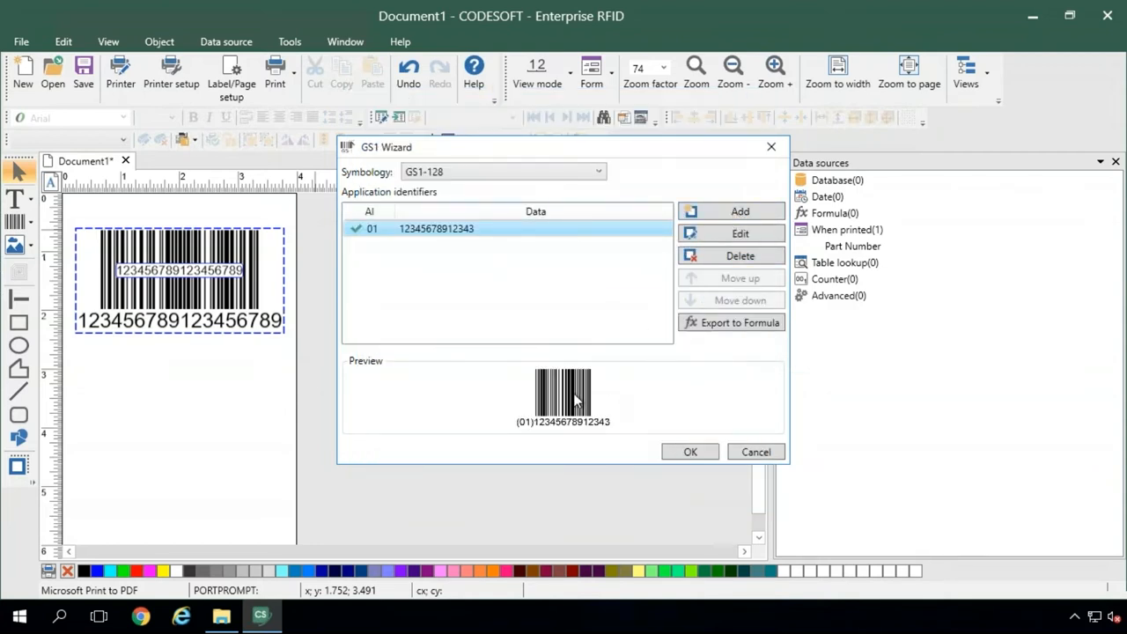
- Add application identifier 17 Expiration date with a Fixed data source
{"action": "left_click", "coordinate": [740, 211]}
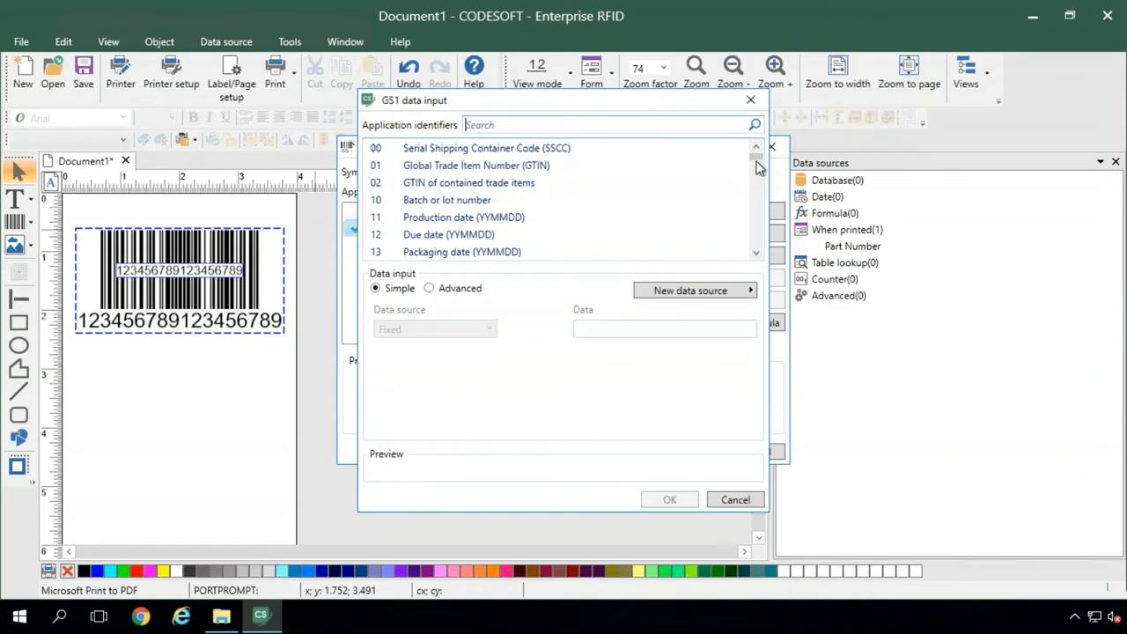
{"action": "scroll", "scroll_direction": "down", "scroll_amount": 3}
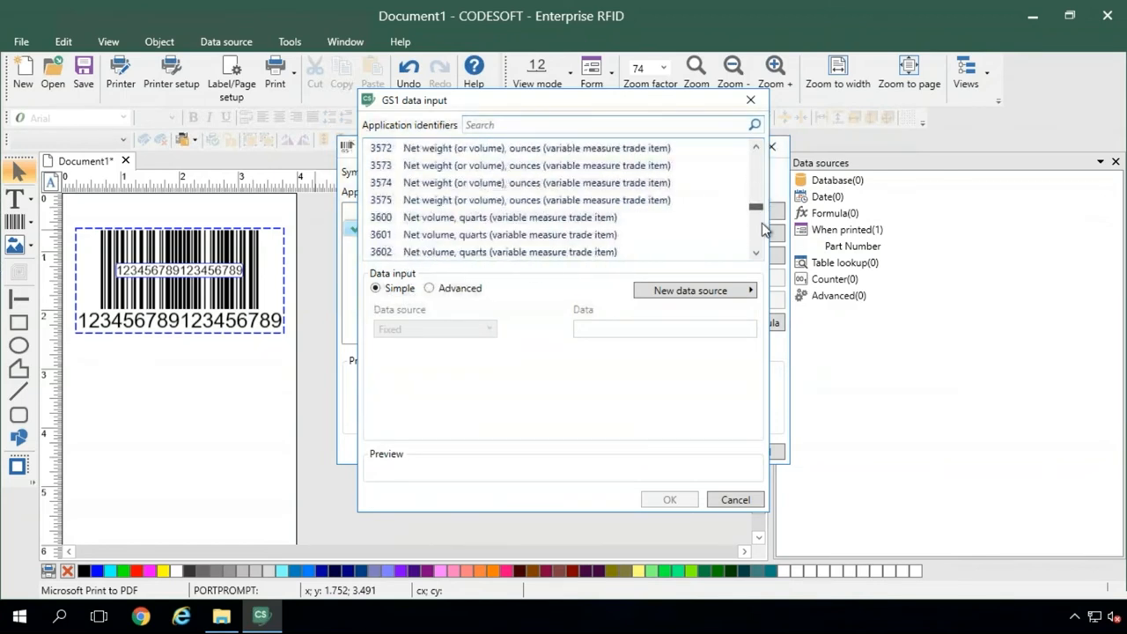
{"action": "scroll", "scroll_direction": "up", "scroll_amount": 3}
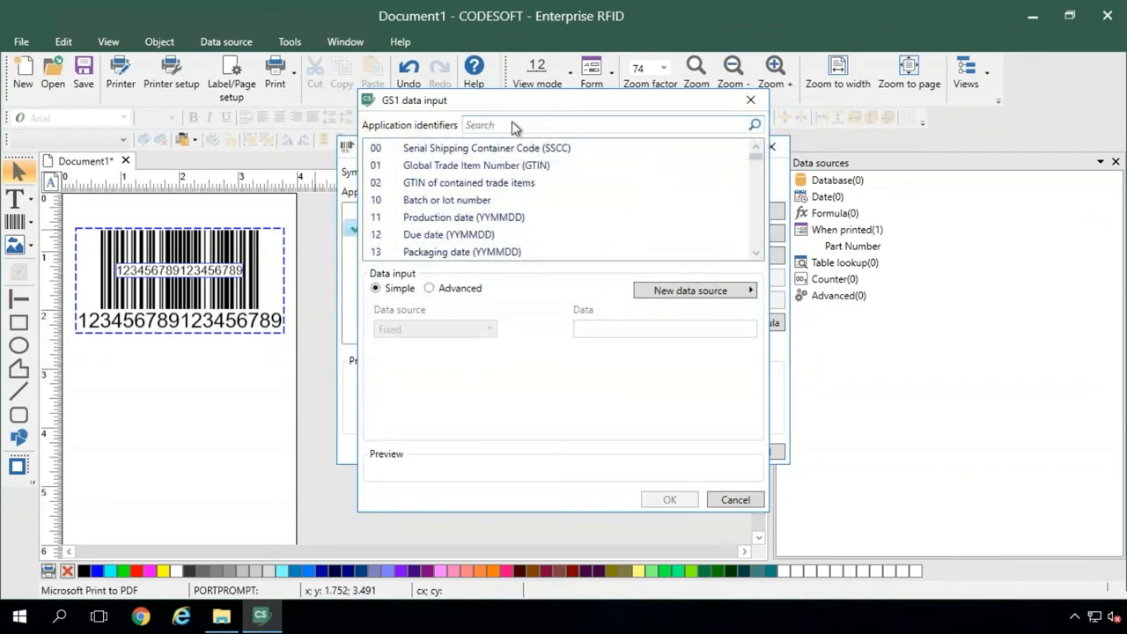
{"action": "type", "text": "17"}
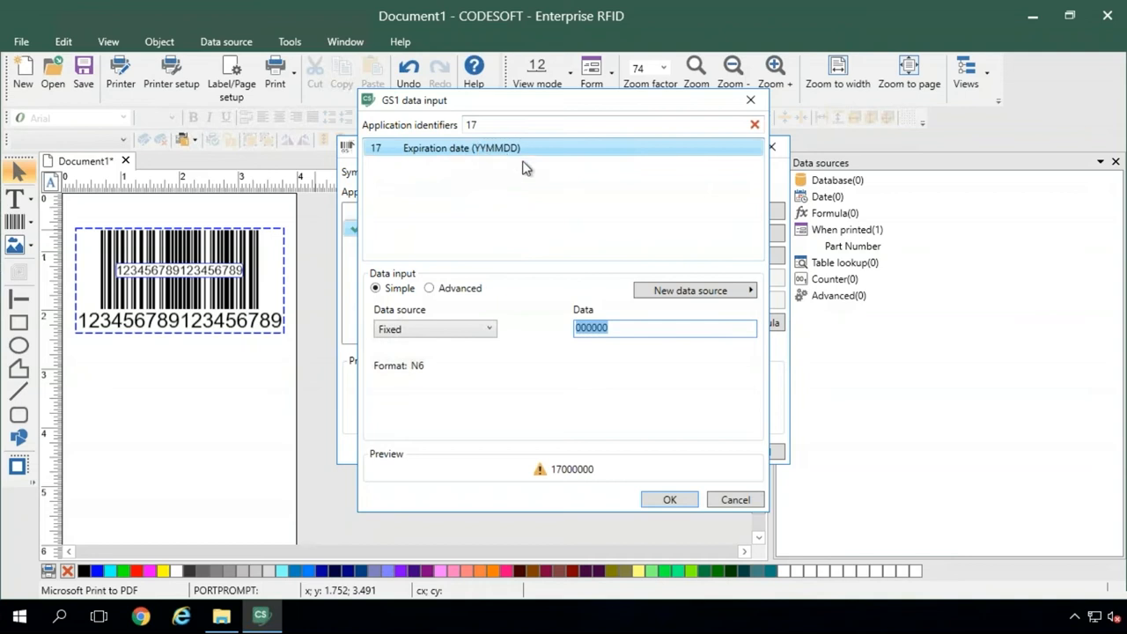
{"action": "mouse_move", "coordinate": [844, 215]}
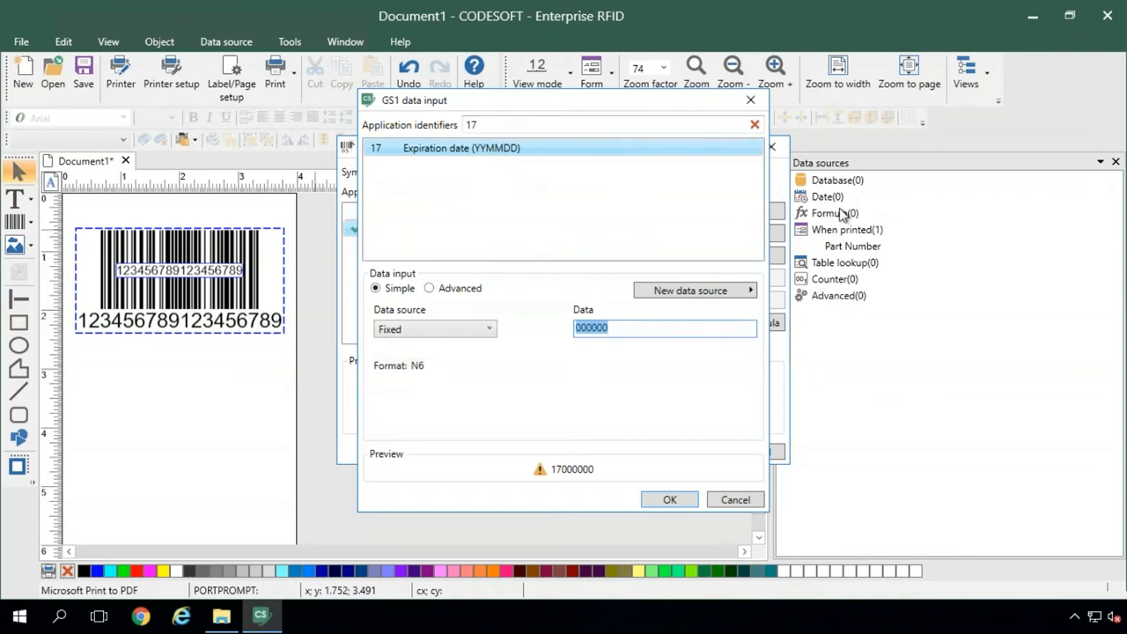
{"action": "left_click", "coordinate": [490, 329]}
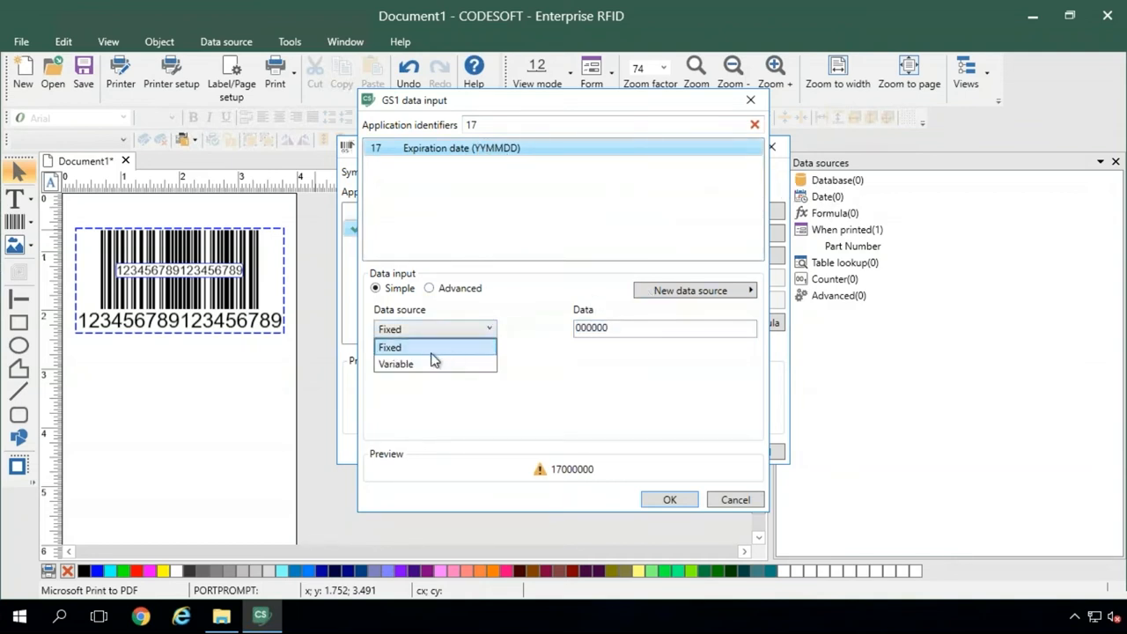
{"action": "left_click", "coordinate": [391, 347]}
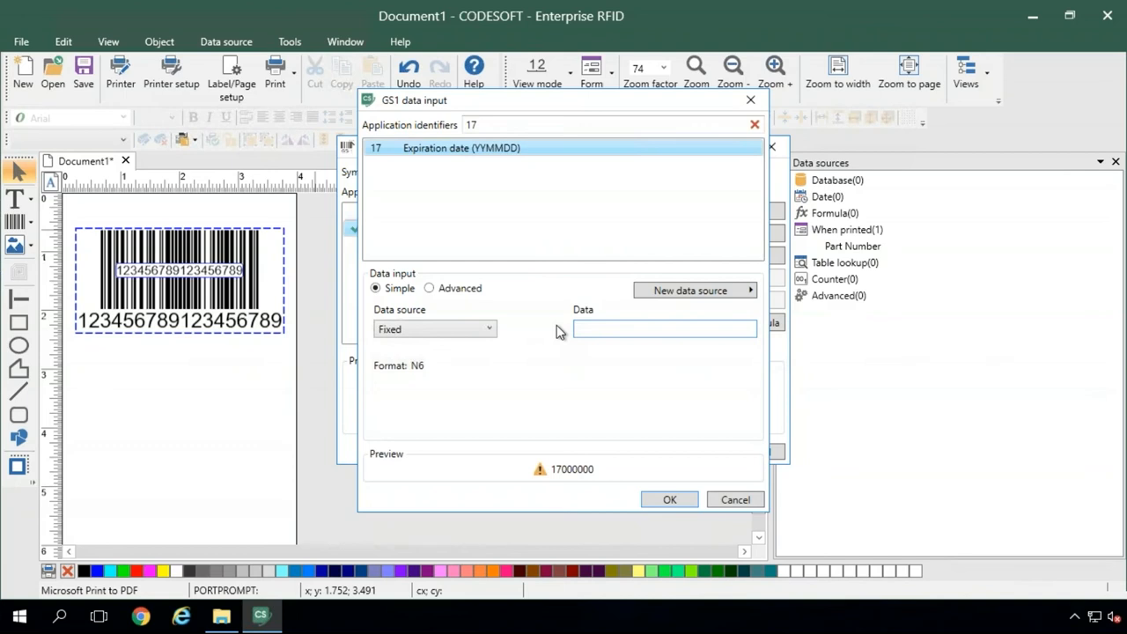
- Enter expiration date 200124, confirm it, and finish the GS1-128 barcode onto the label
{"action": "type", "text": "200124"}
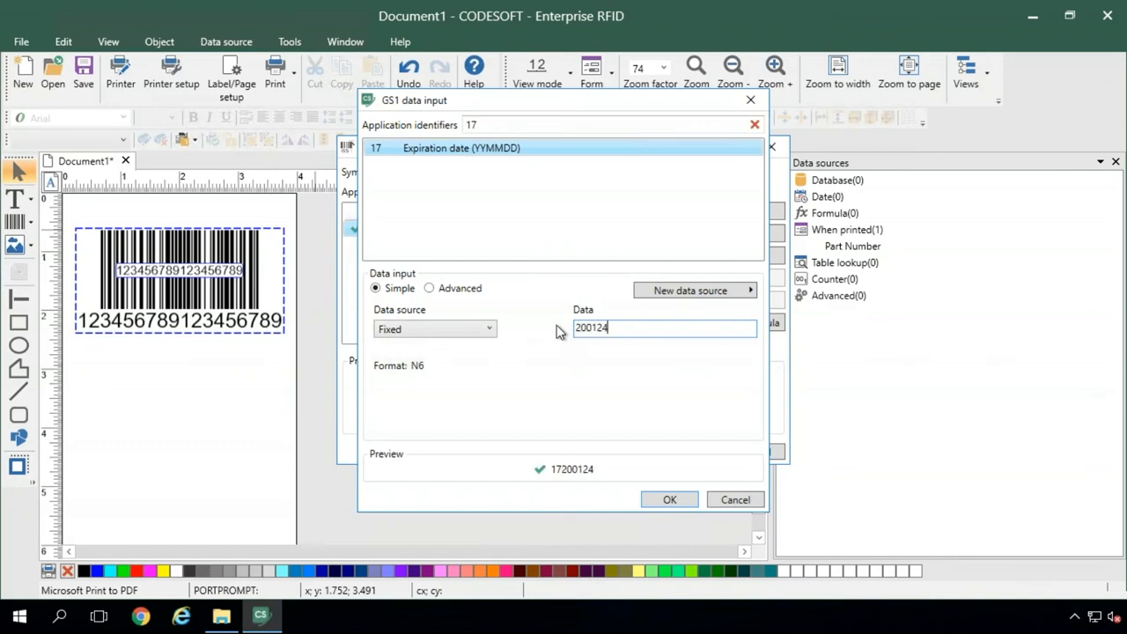
{"action": "triple_click", "coordinate": [664, 327]}
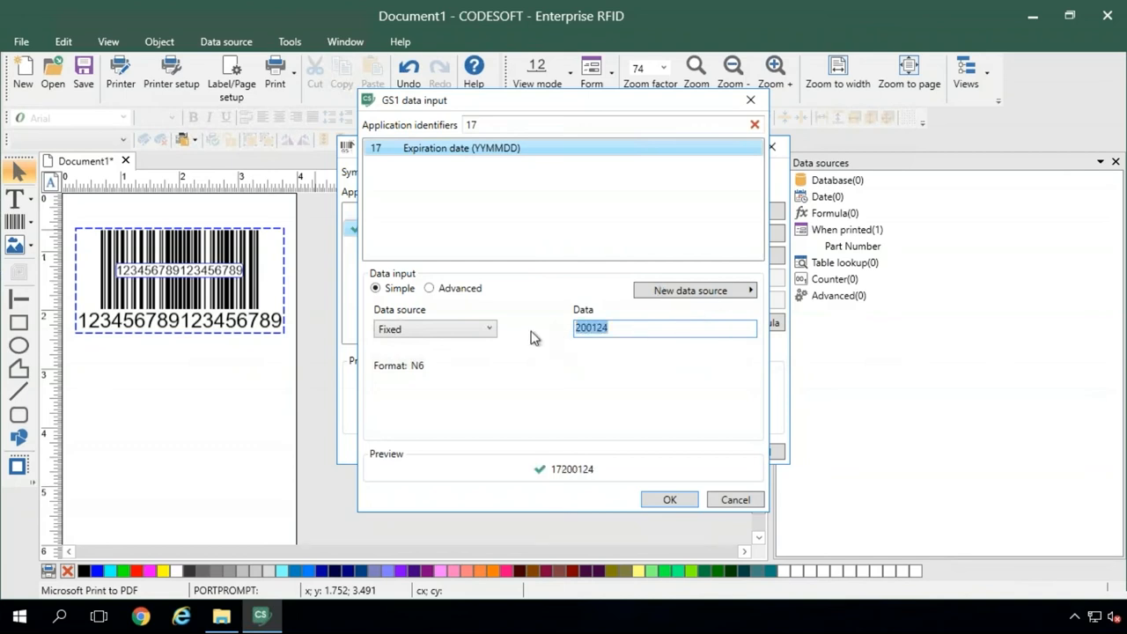
{"action": "left_click", "coordinate": [669, 500]}
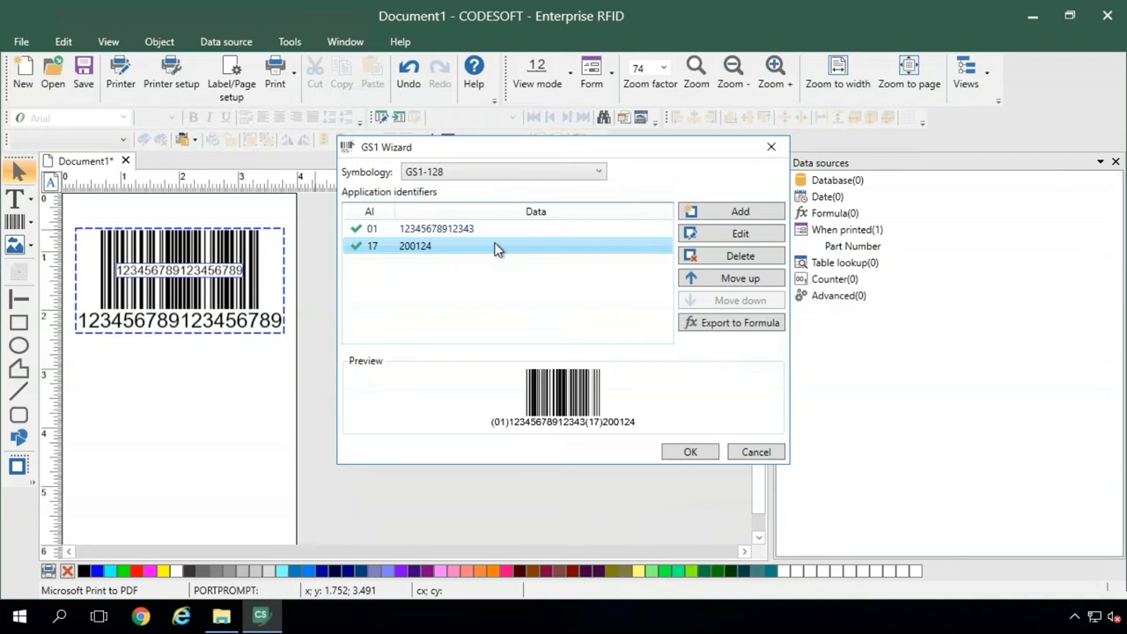
{"action": "left_click", "coordinate": [690, 451]}
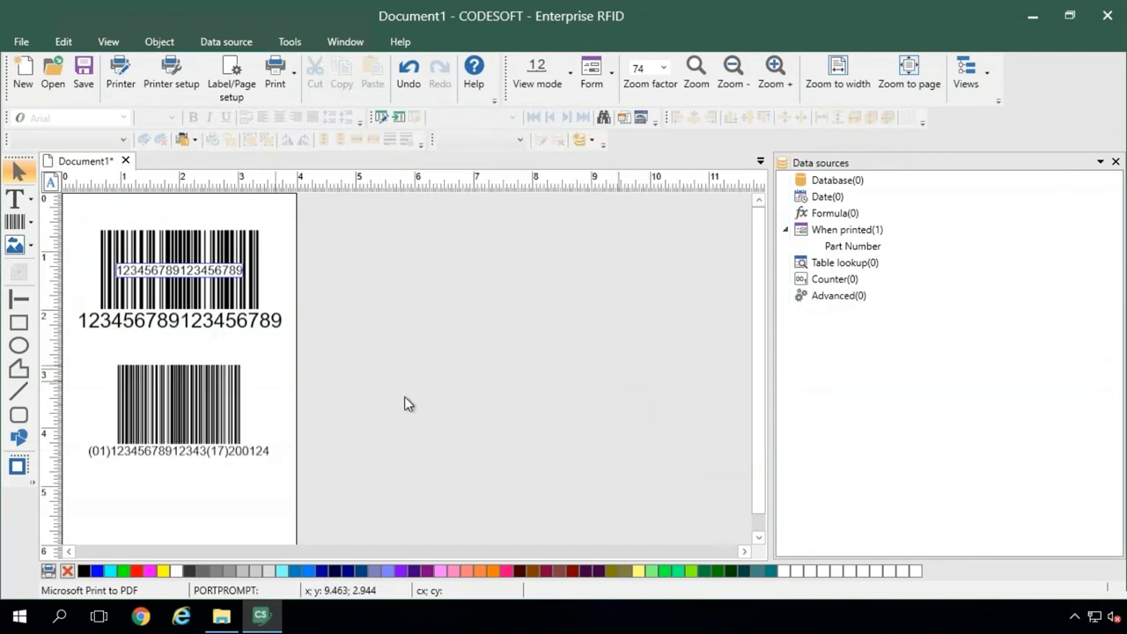
{"action": "left_click", "coordinate": [176, 414]}
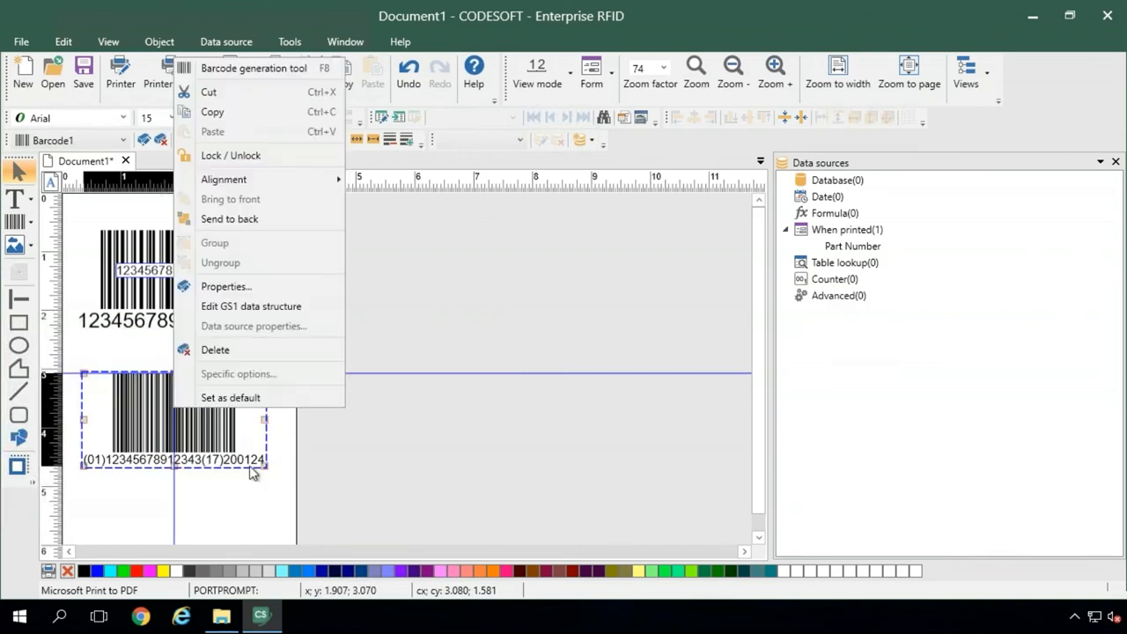
{"action": "mouse_move", "coordinate": [215, 349]}
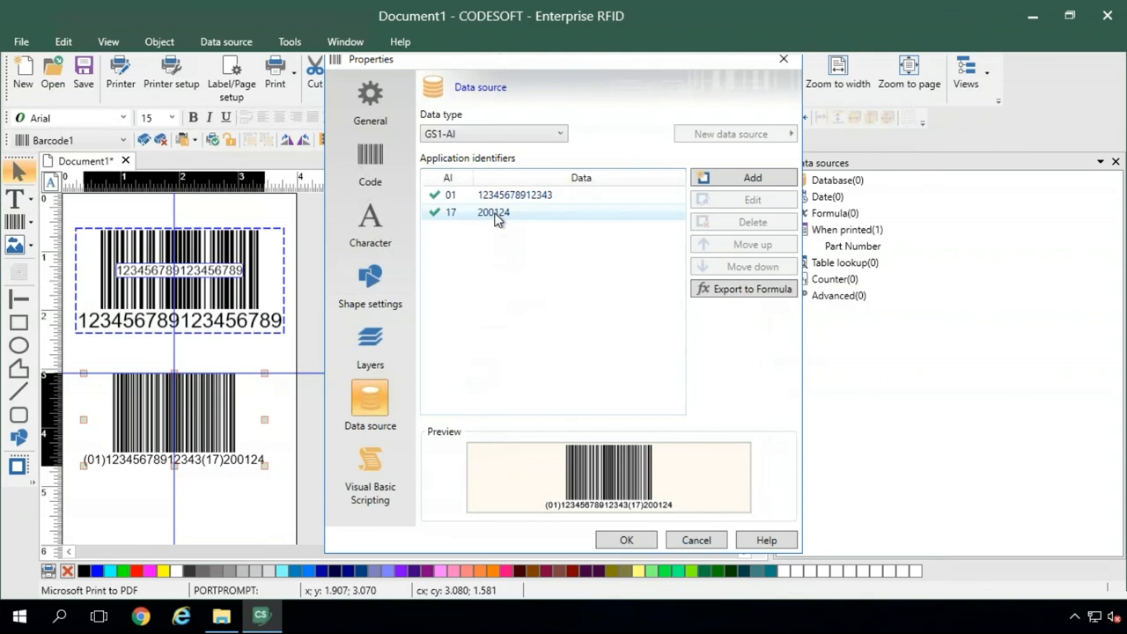
- Delete identifier 17 from the barcode's GS1 data structure, leaving only GTIN 01
{"action": "left_click", "coordinate": [752, 222]}
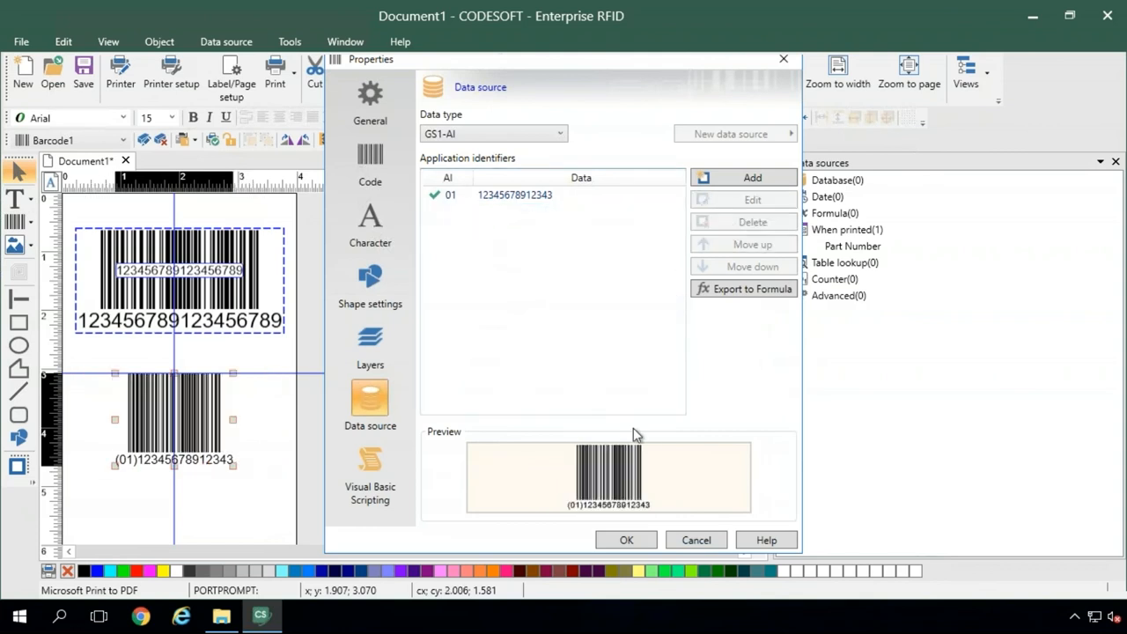
{"action": "left_click", "coordinate": [627, 539]}
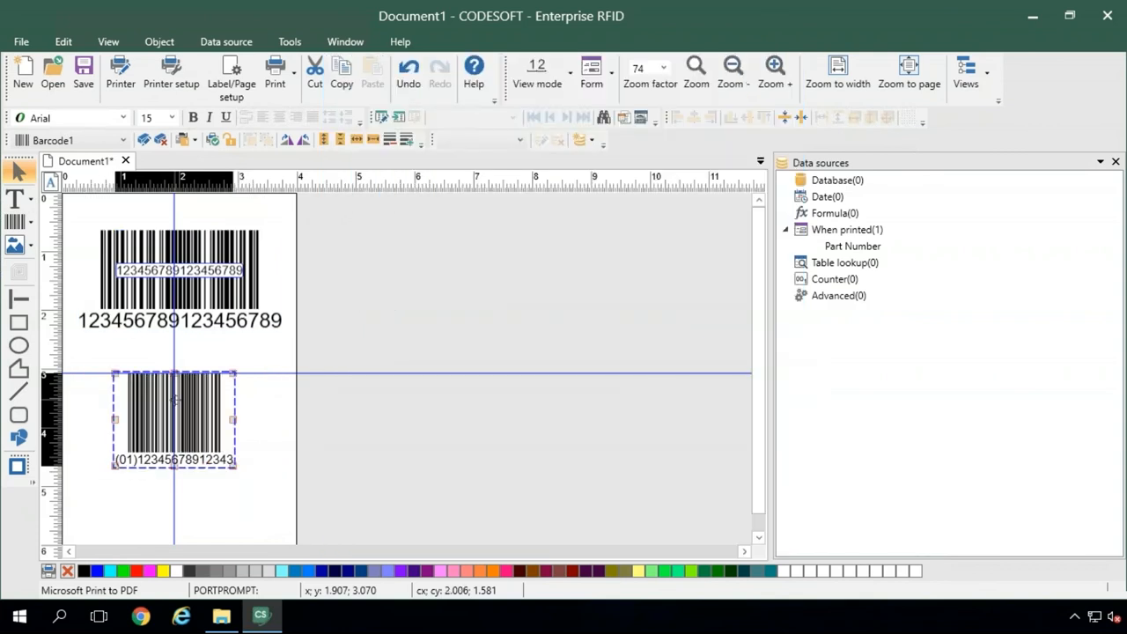